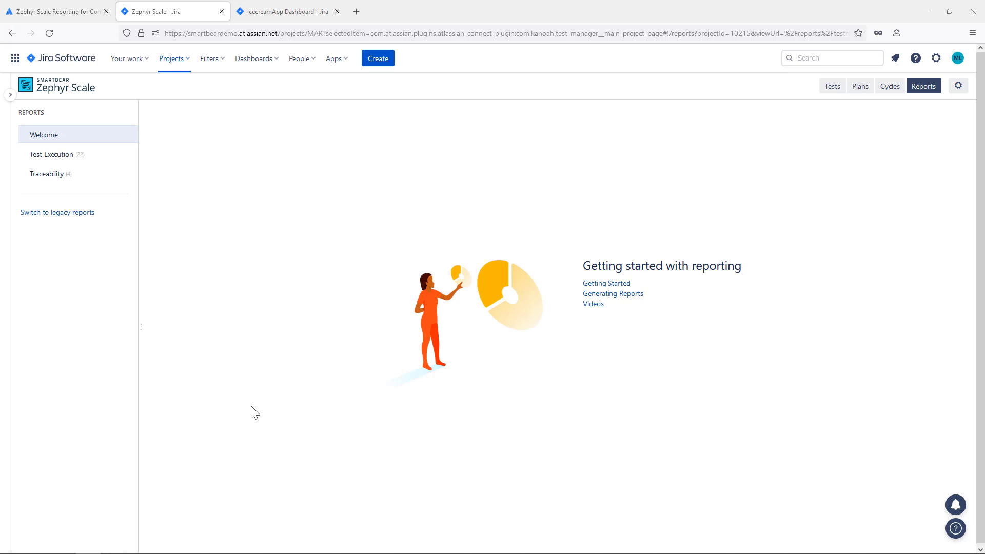
pyautogui.moveTo(247, 387)
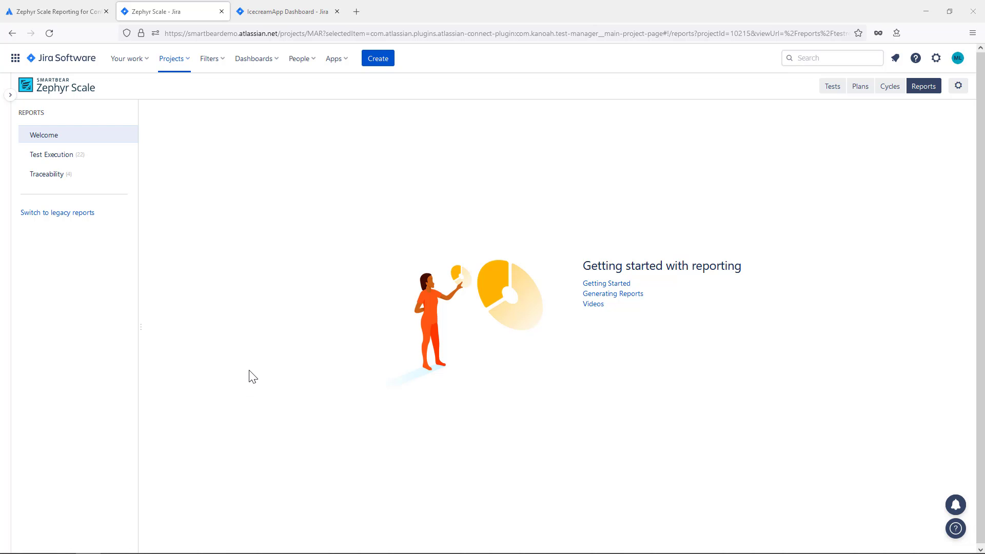
pyautogui.moveTo(245, 365)
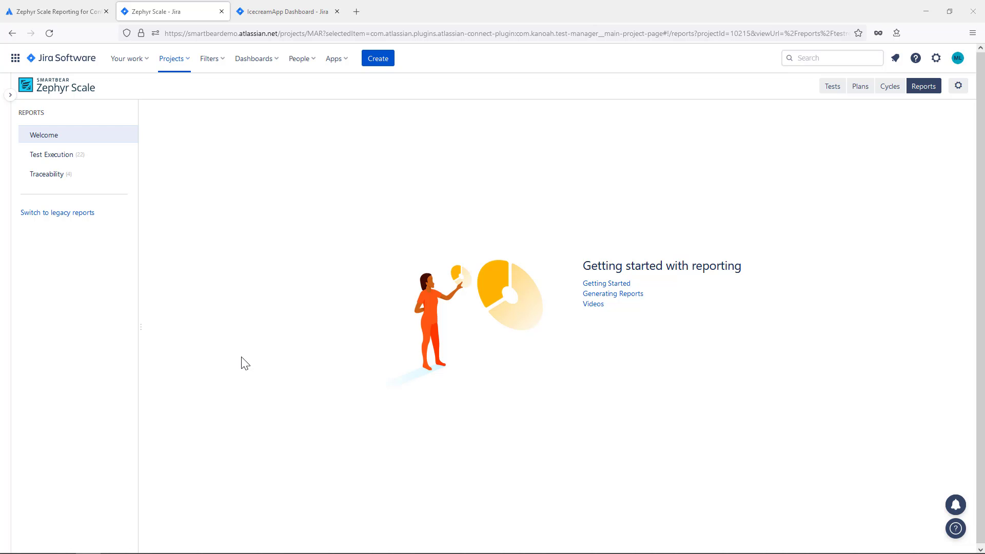
# Show the Traceability report category: Coverage Report, Traceability Report, matrix and tree
pyautogui.click(46, 175)
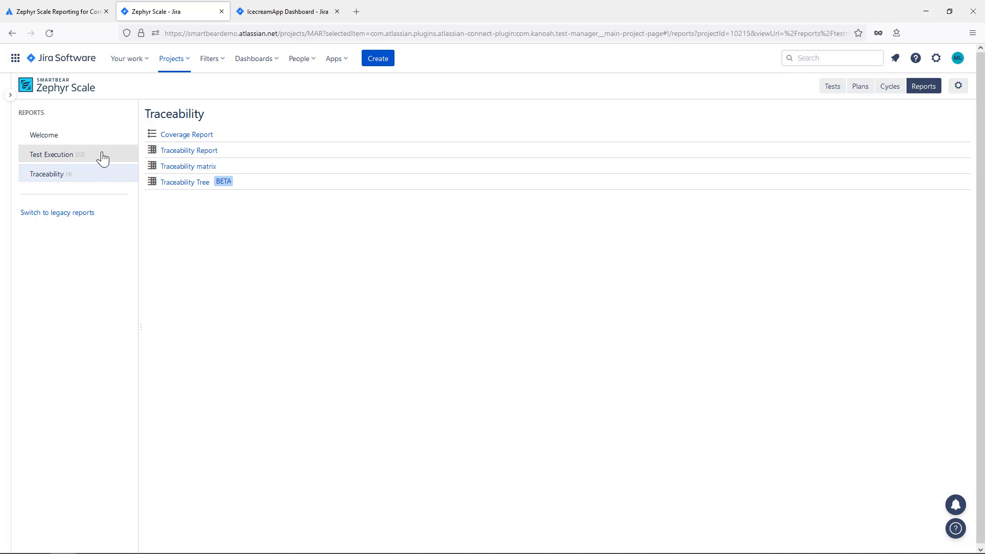
# Show the Test Execution report category, from results summary through scorecards
pyautogui.click(51, 154)
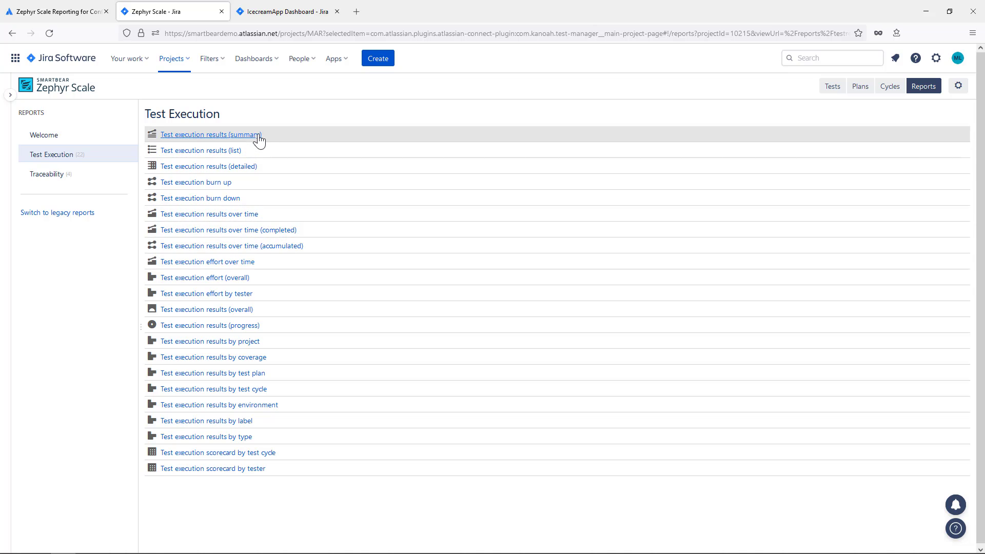
# Start the Test execution results (summary) report and add project KIM alongside MAR
pyautogui.click(211, 134)
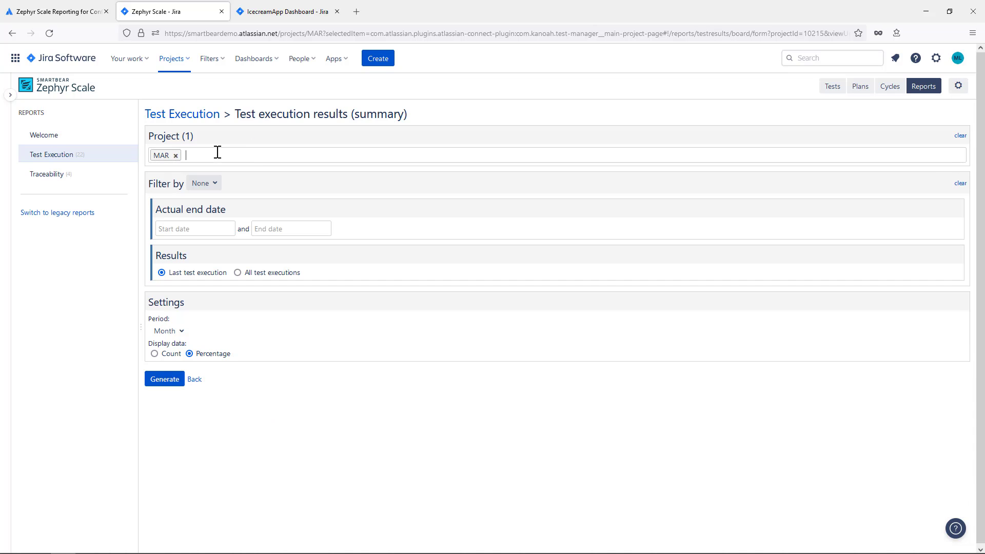
pyautogui.write('kim')
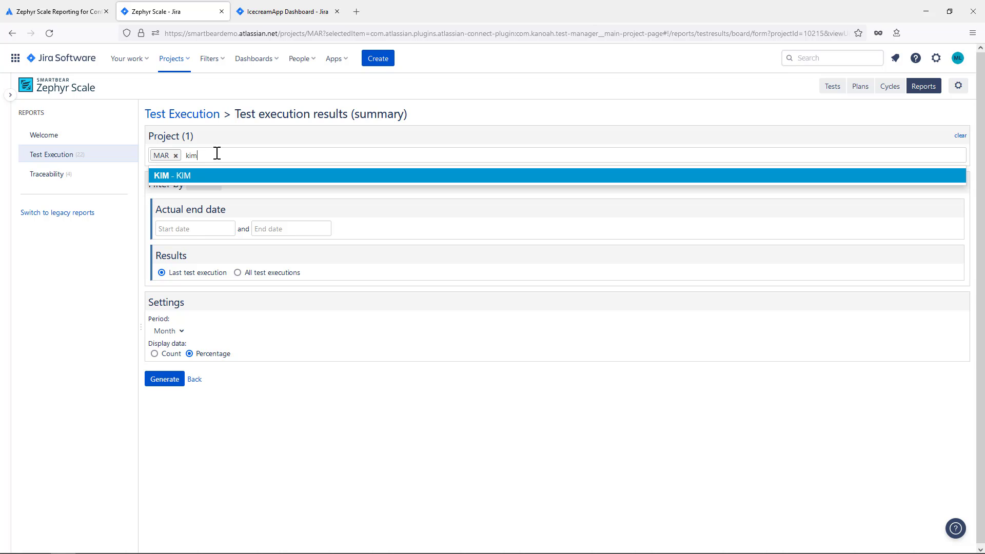
pyautogui.click(175, 175)
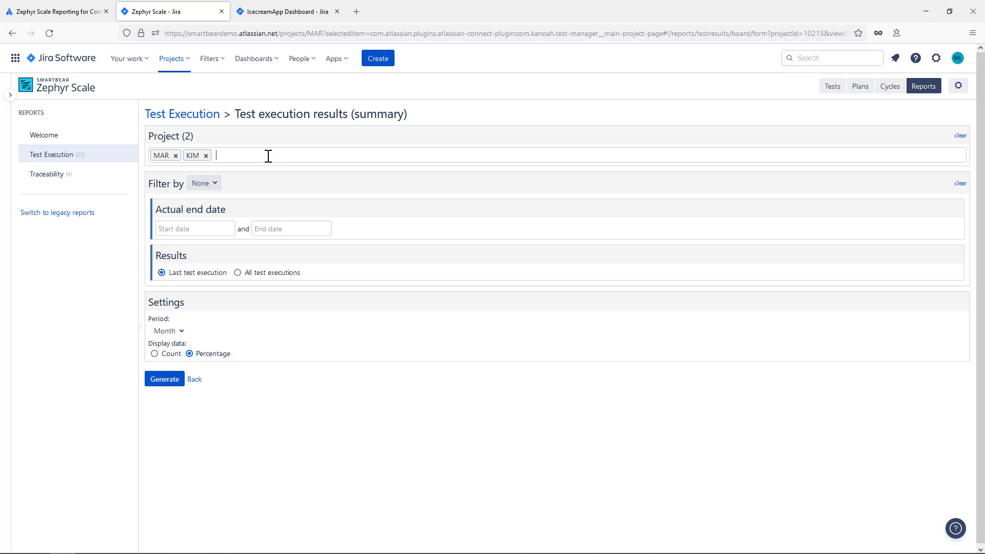
pyautogui.click(203, 183)
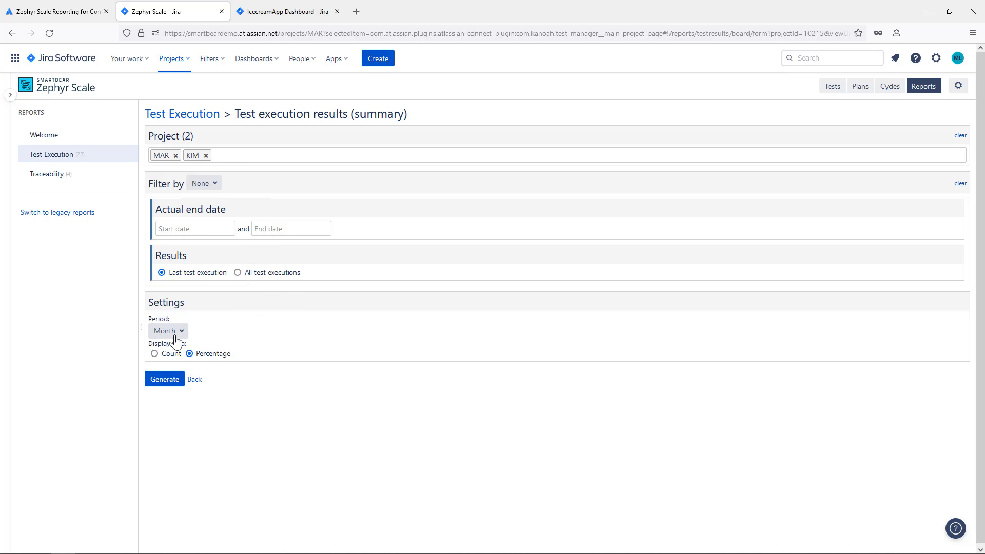
# Generate the MAR and KIM execution results summary and review its coverage and environment charts
pyautogui.click(164, 378)
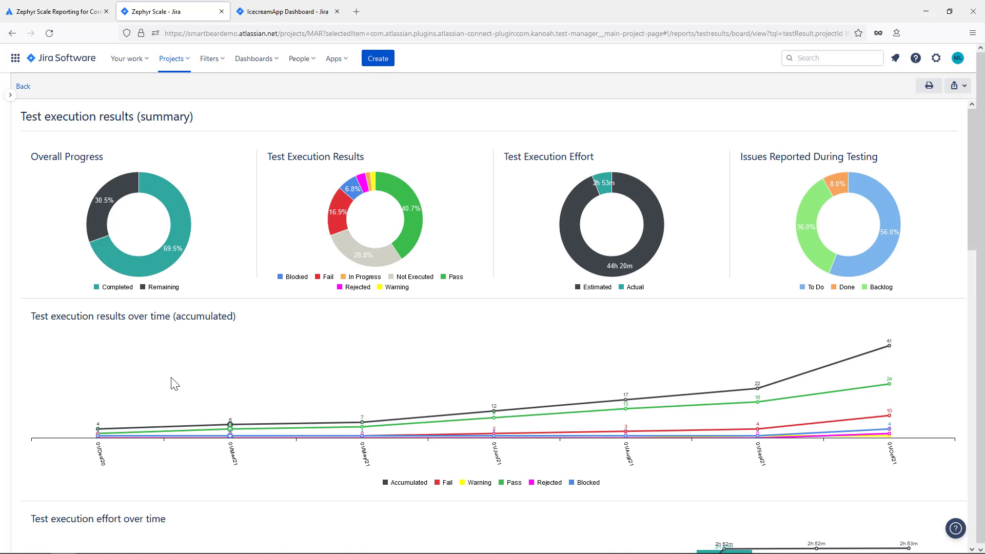
pyautogui.moveTo(144, 213)
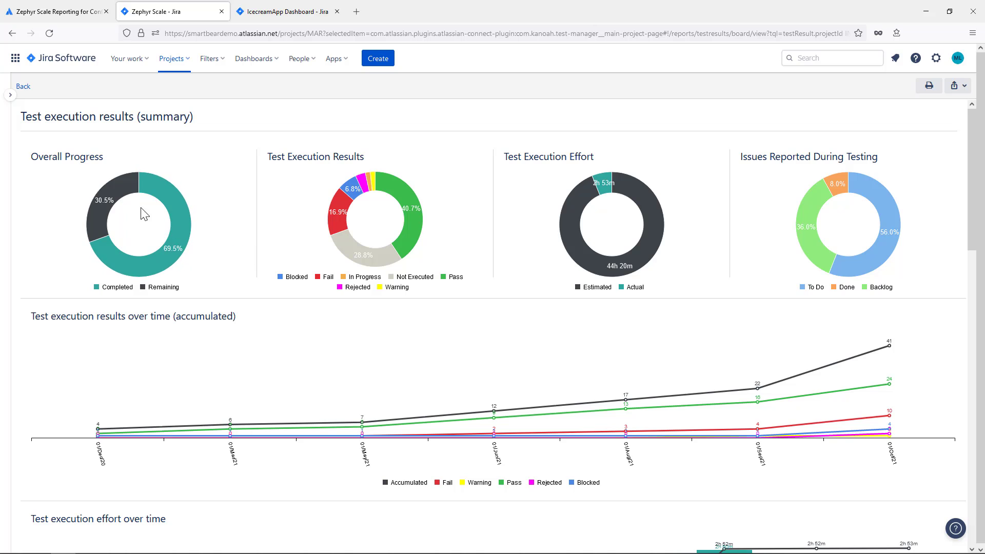
pyautogui.moveTo(401, 240)
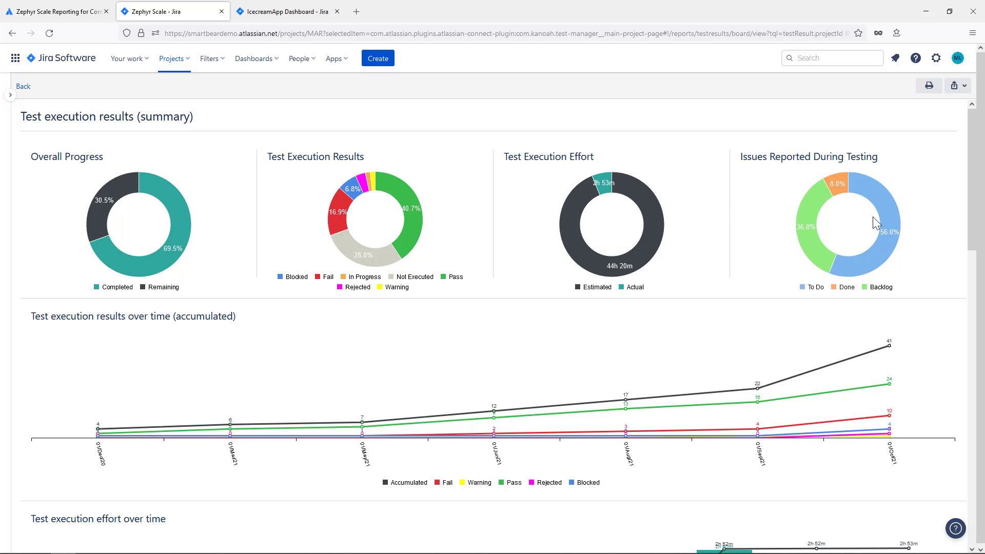
pyautogui.moveTo(705, 326)
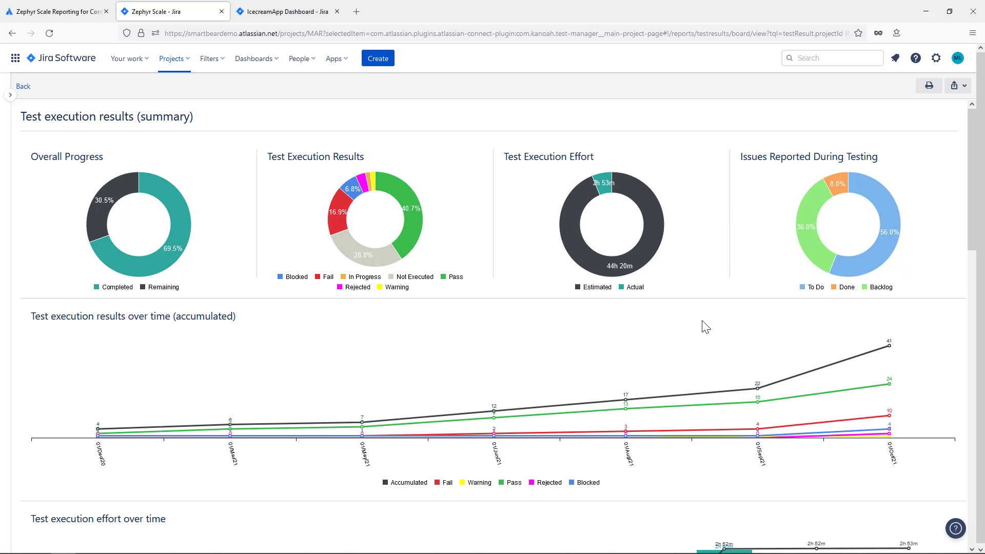
pyautogui.scroll(-3)
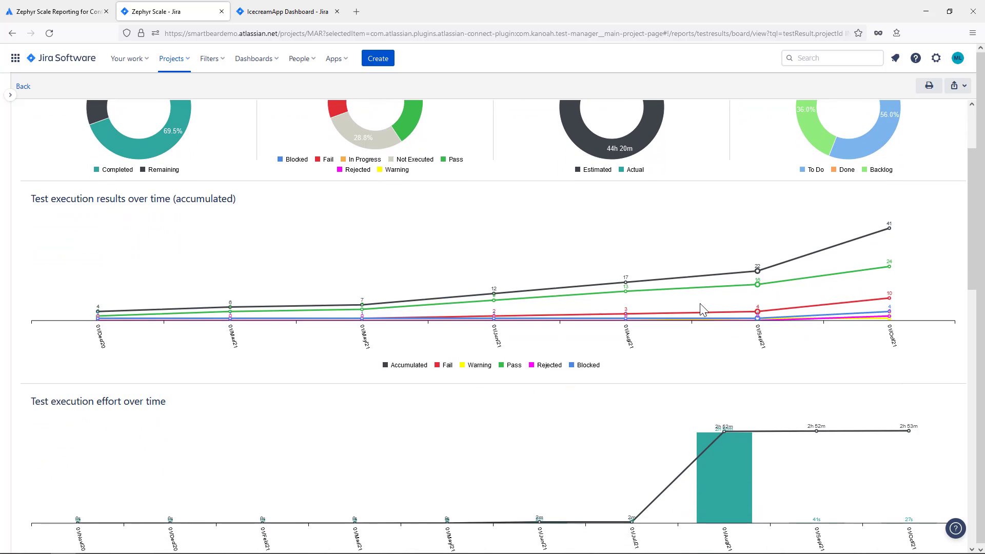
pyautogui.scroll(-3)
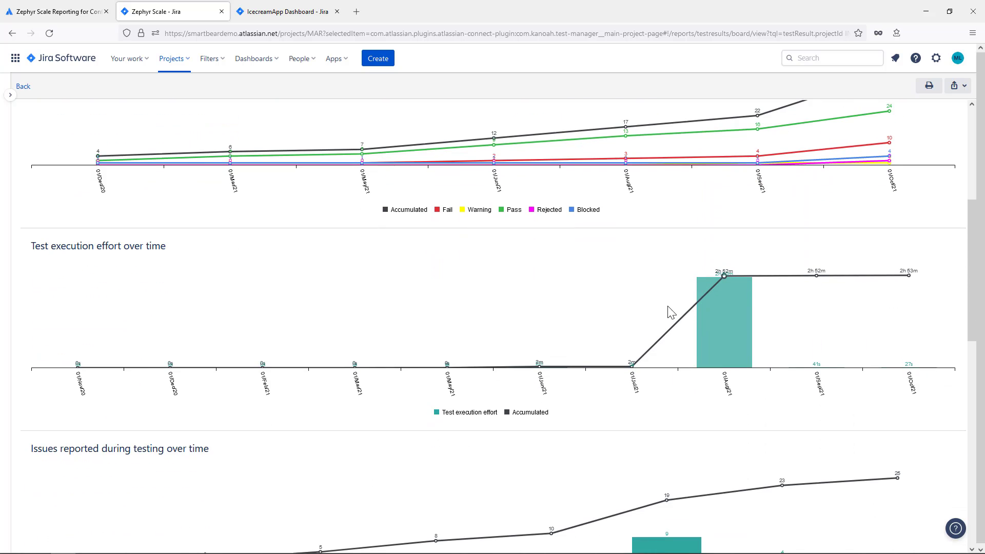
pyautogui.scroll(-3)
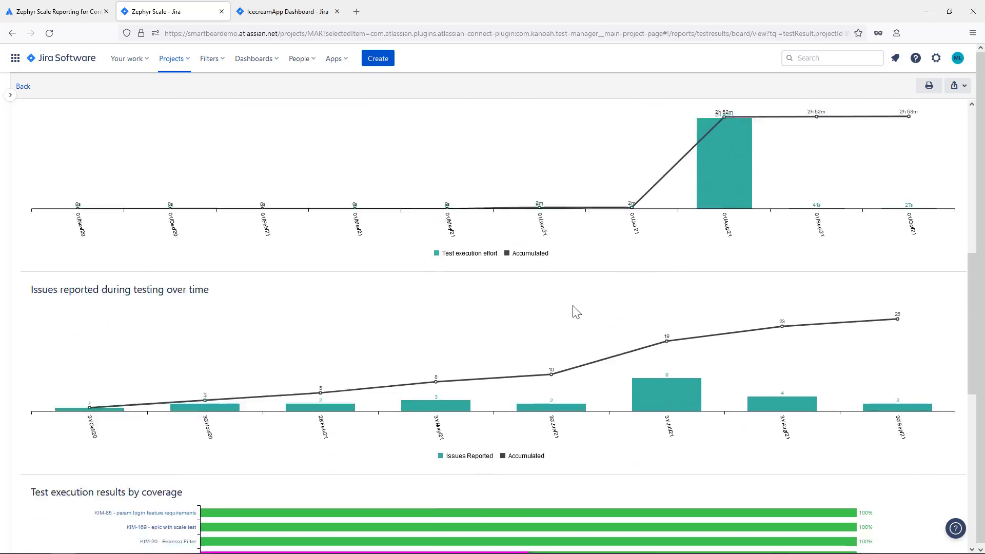
pyautogui.scroll(-3)
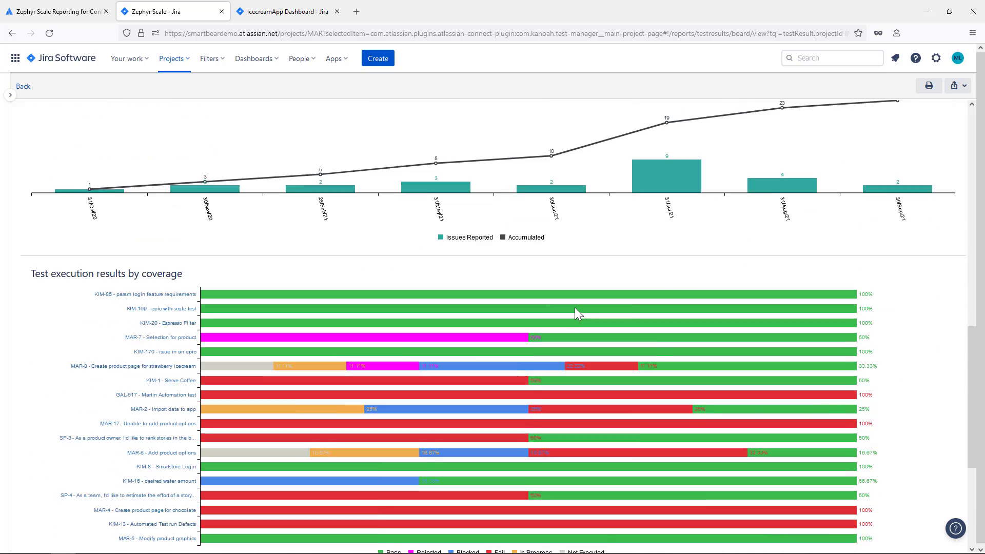
pyautogui.scroll(-3)
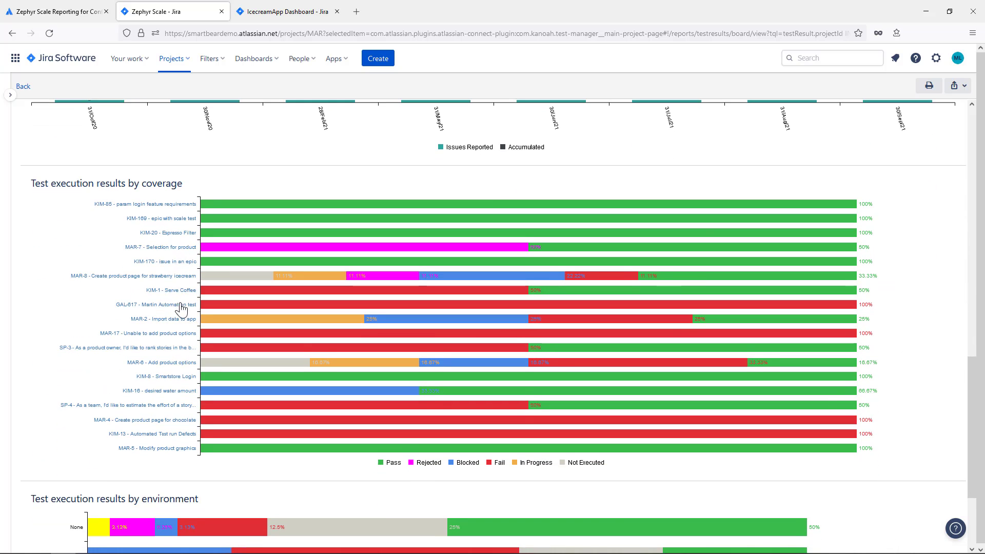
pyautogui.moveTo(97, 378)
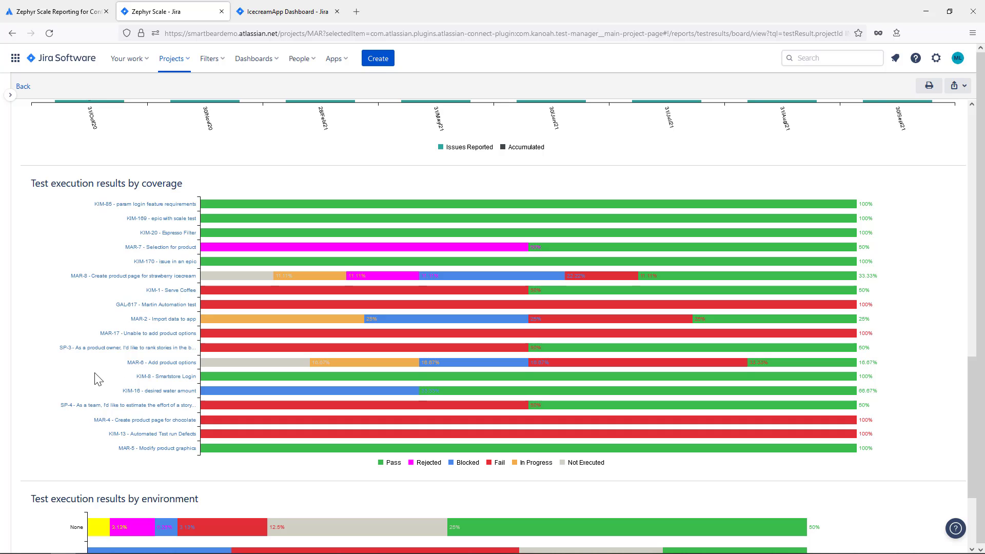
pyautogui.scroll(-3)
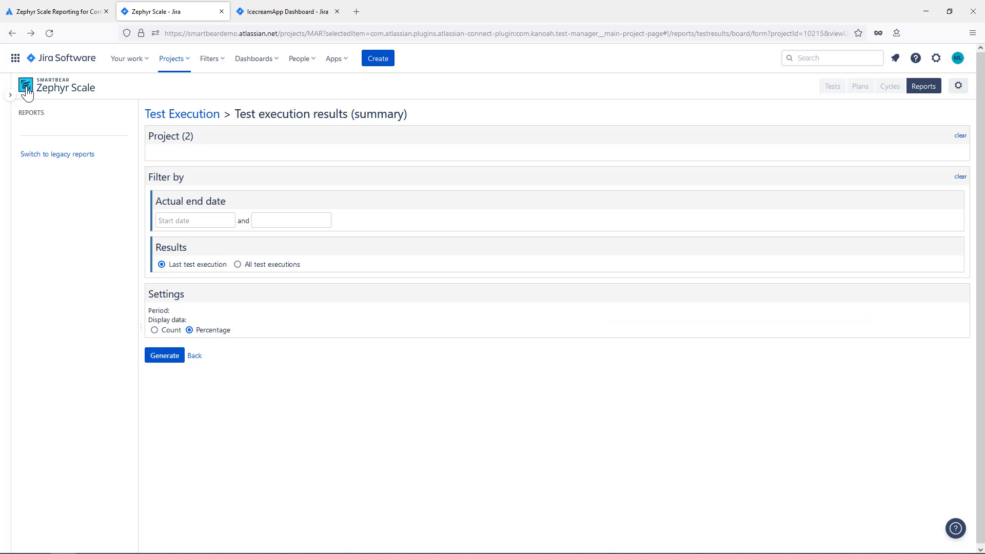
# Generate a Traceability Report for projects MAR and KIM
pyautogui.click(47, 175)
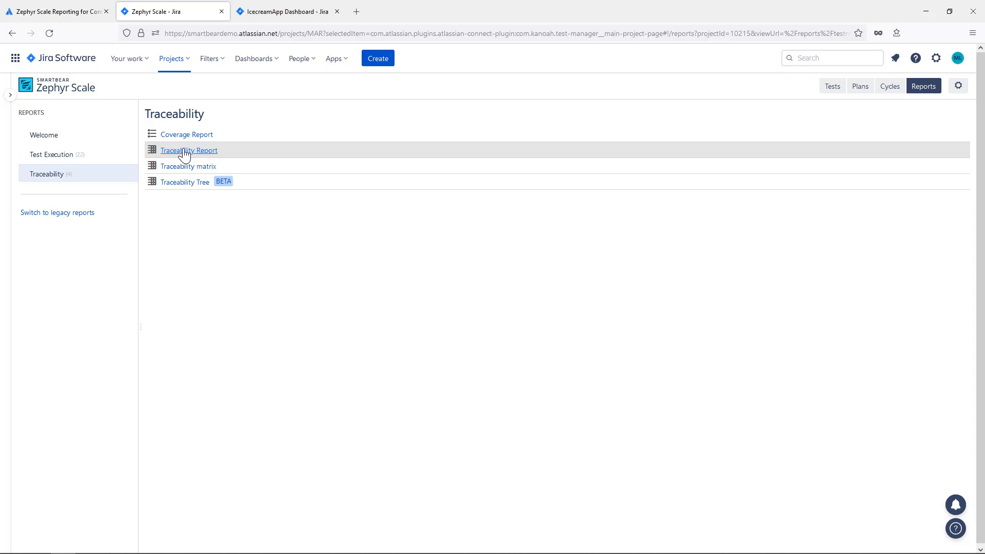
pyautogui.click(189, 150)
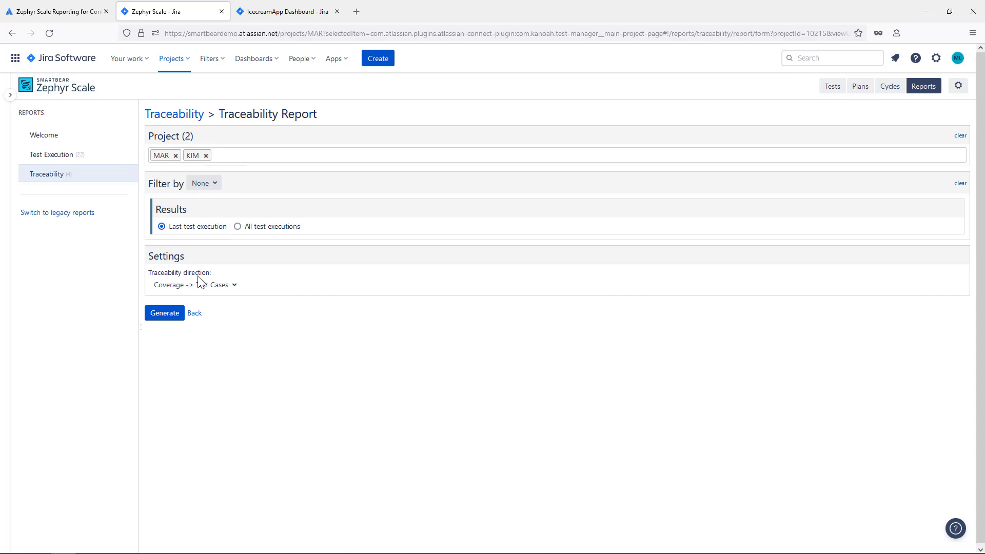
pyautogui.click(164, 313)
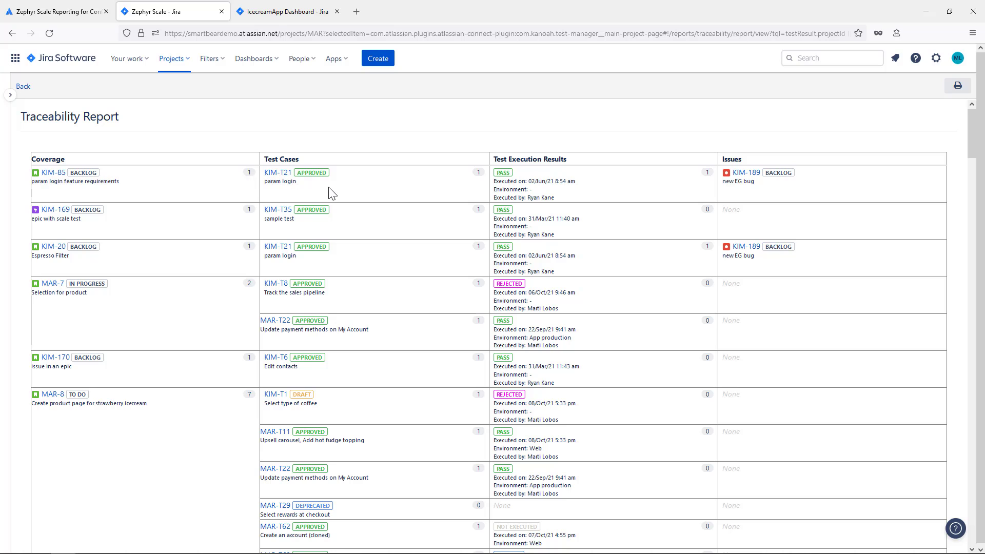
pyautogui.moveTo(583, 182)
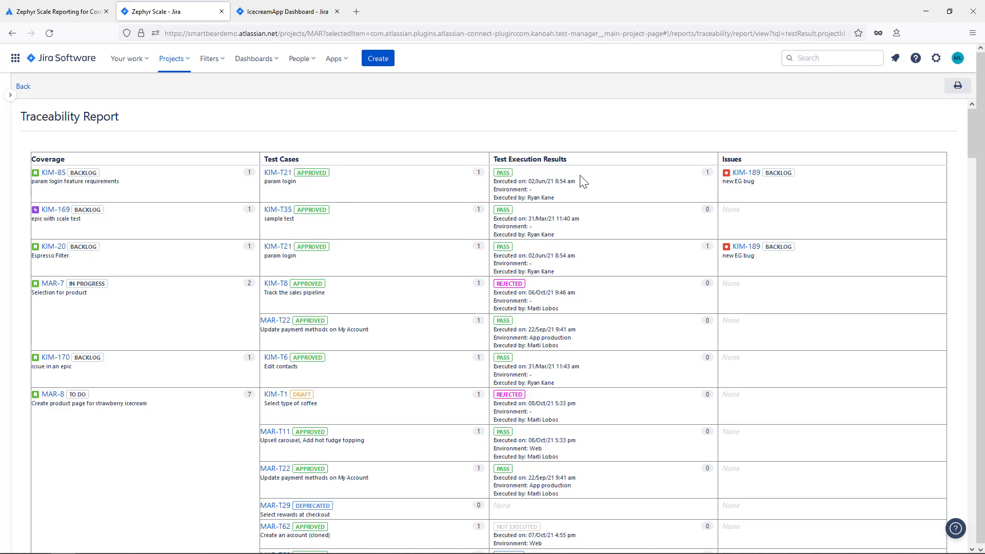
pyautogui.scroll(-3)
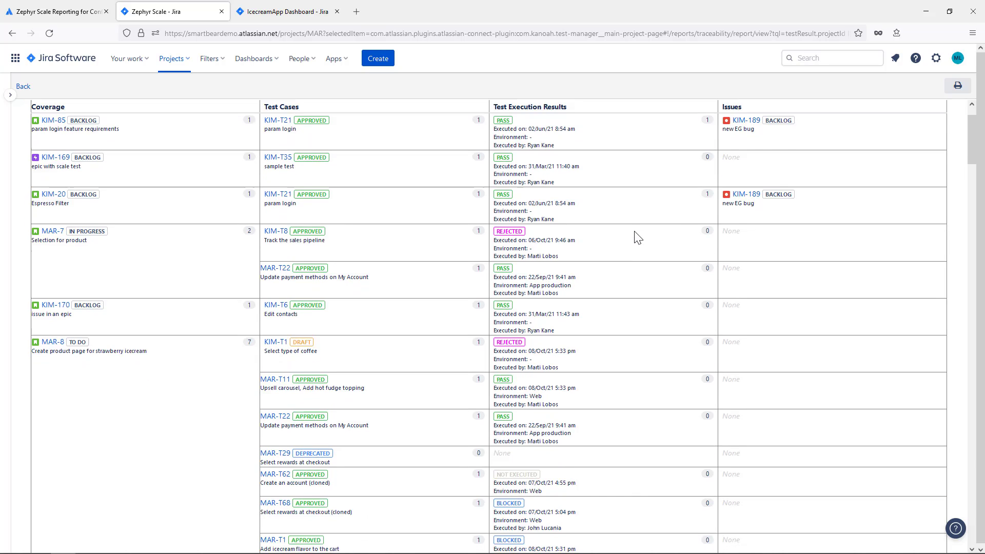
pyautogui.scroll(-3)
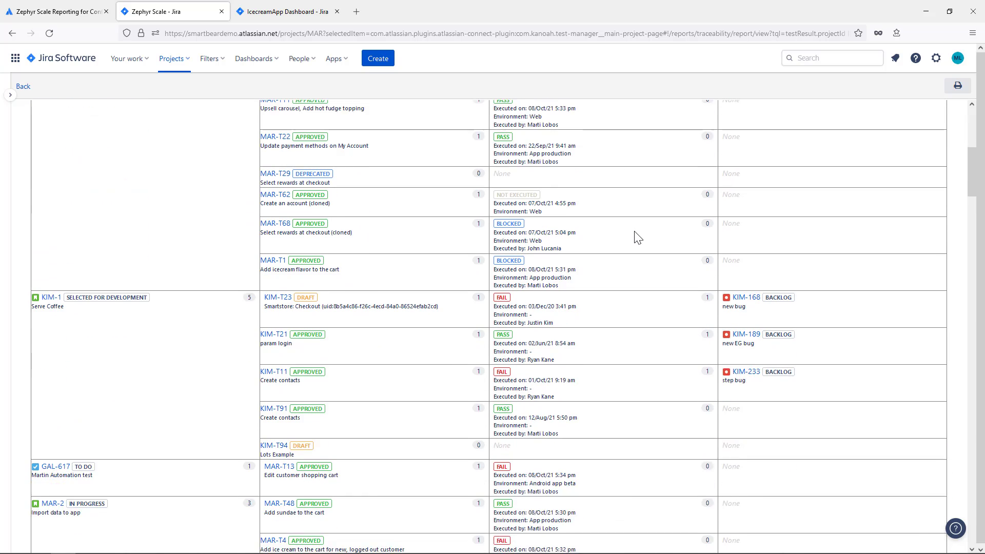
pyautogui.scroll(-3)
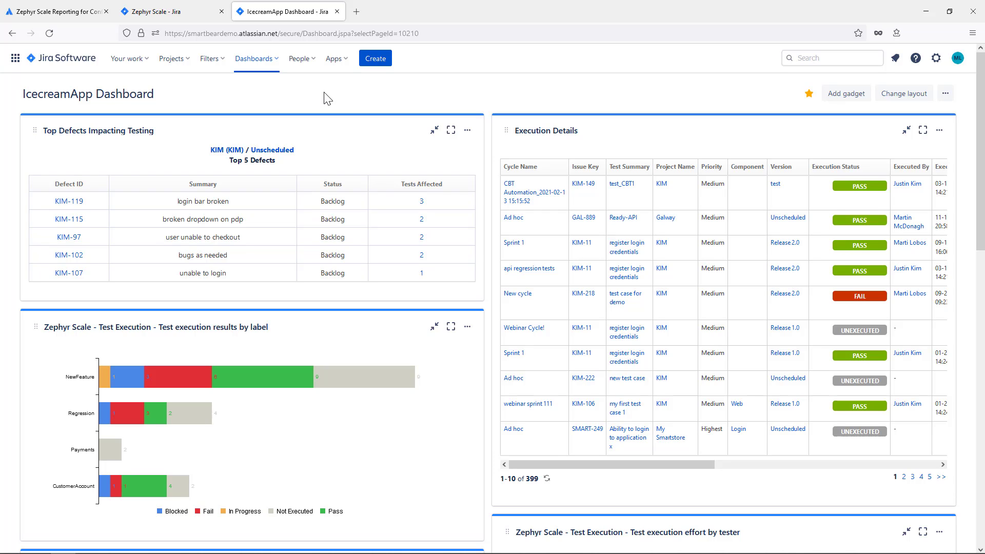
pyautogui.moveTo(557, 131)
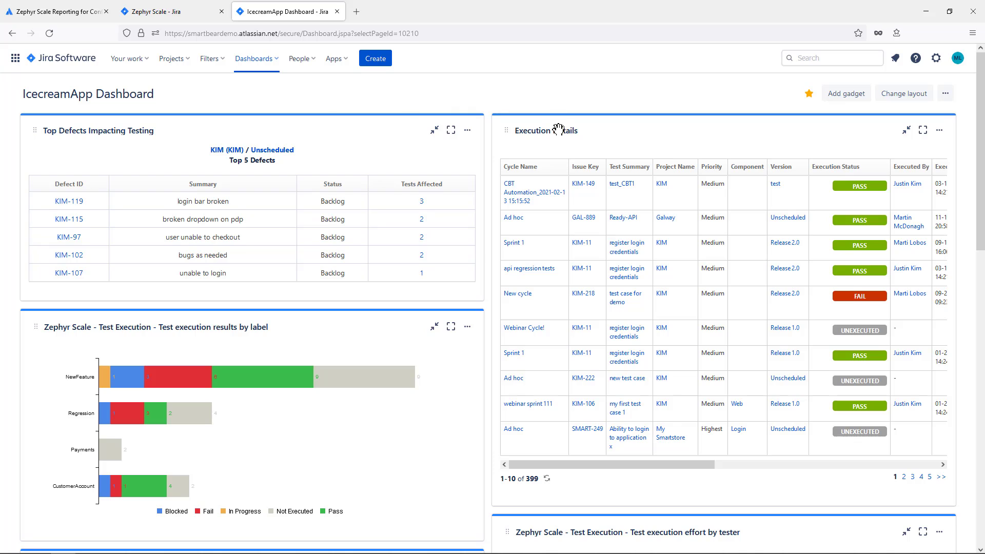
pyautogui.moveTo(578, 244)
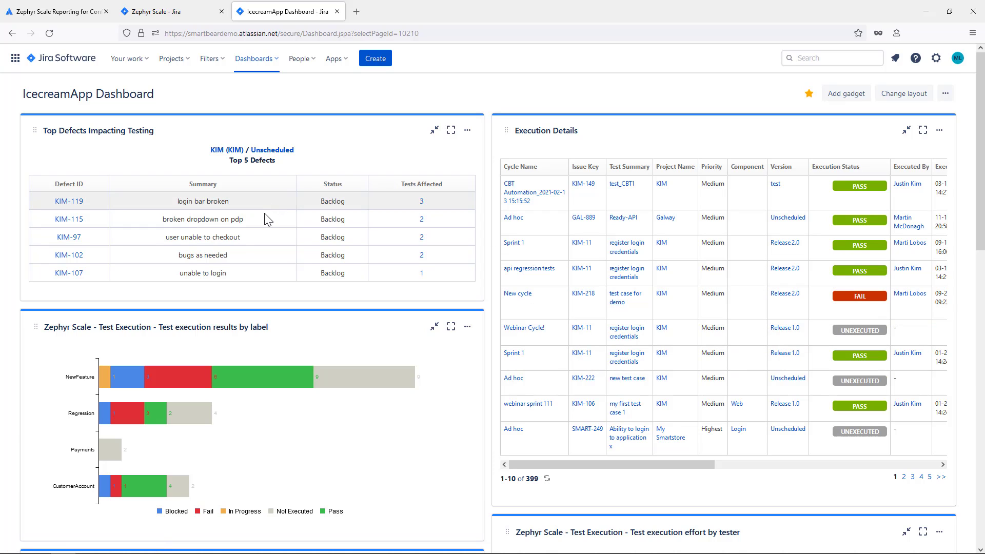
pyautogui.moveTo(258, 259)
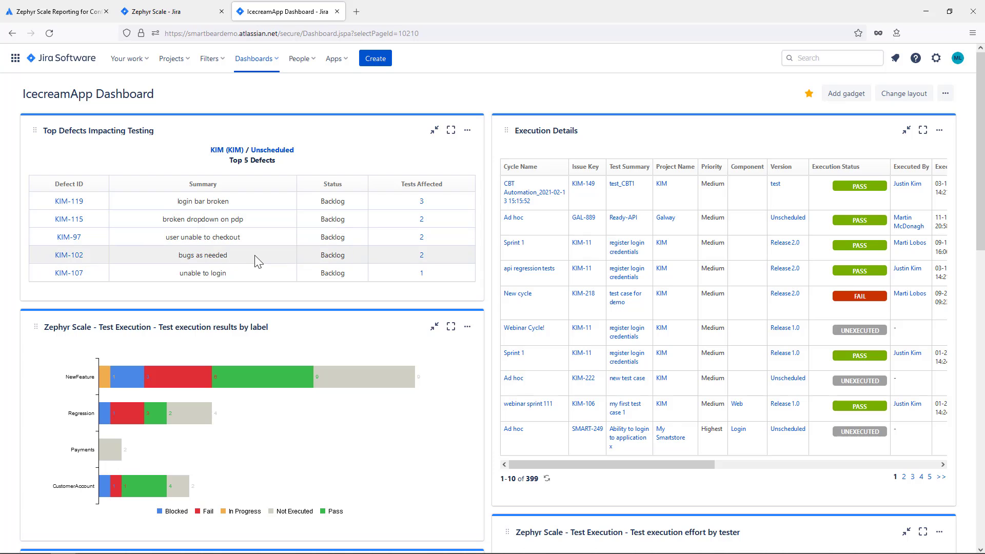
# Review the IcecreamApp Dashboard's Zephyr Scale gadgets, then show the Zephyr Scale Reporting for Confluence page
pyautogui.scroll(-3)
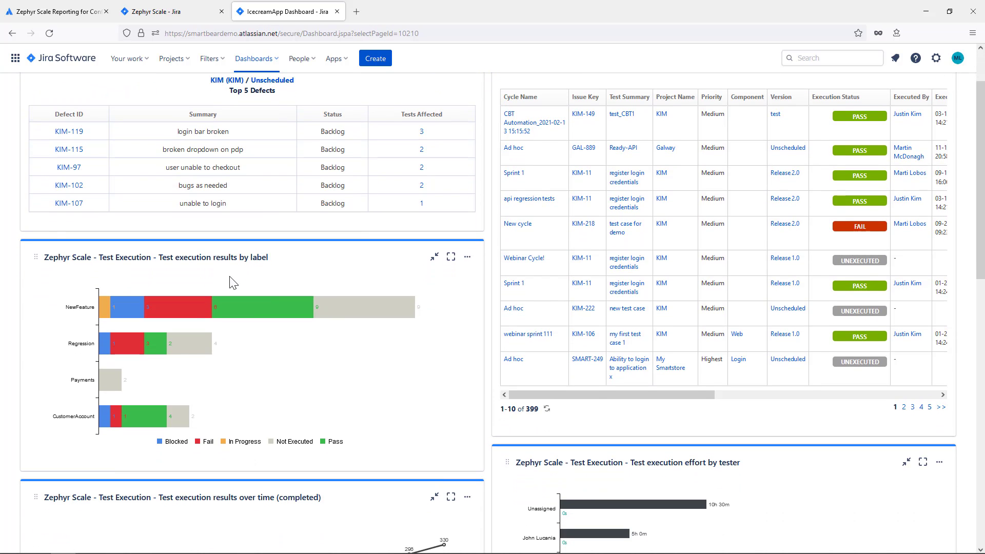
pyautogui.scroll(-3)
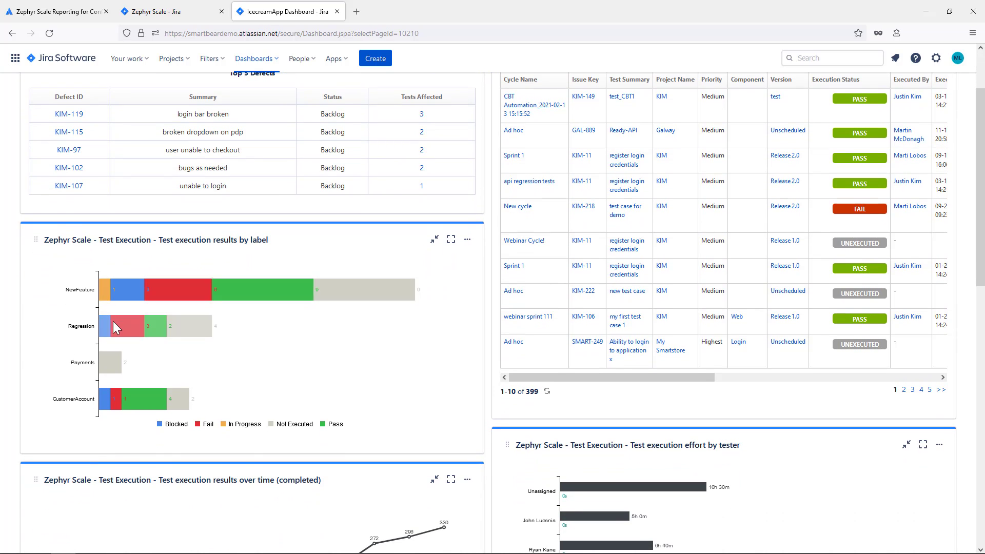
pyautogui.scroll(-3)
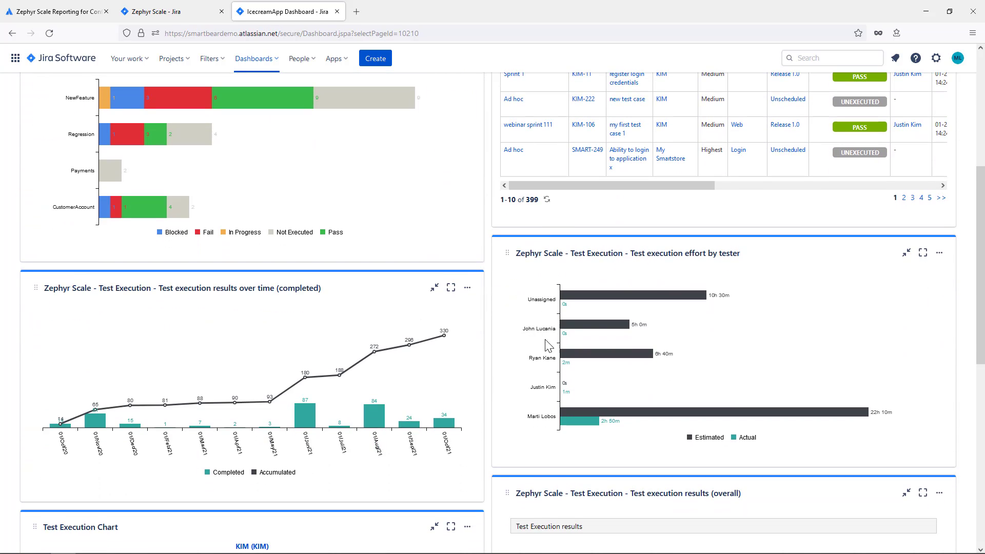
pyautogui.moveTo(518, 398)
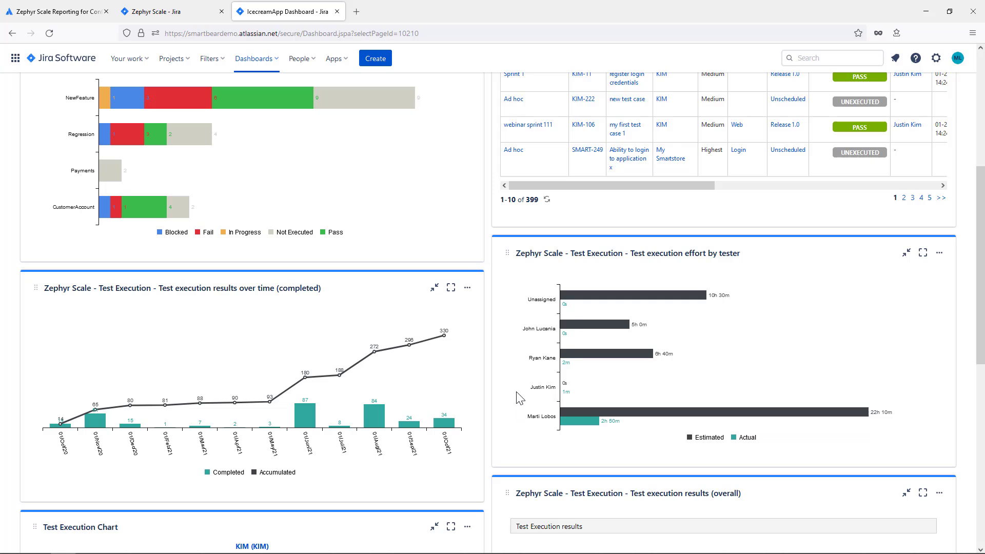
pyautogui.click(57, 12)
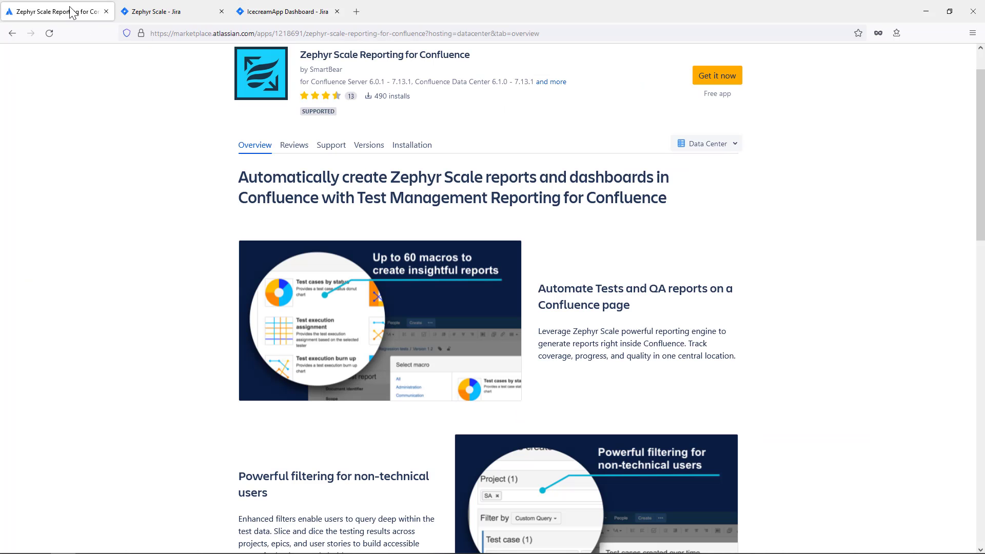